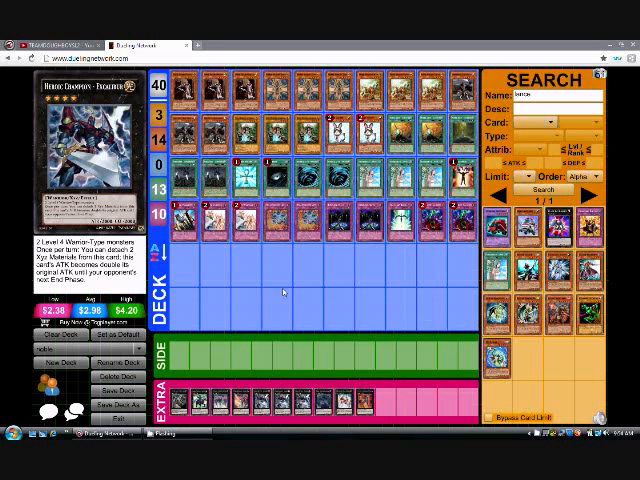
{"action": "mouse_move", "coordinate": [281, 292]}
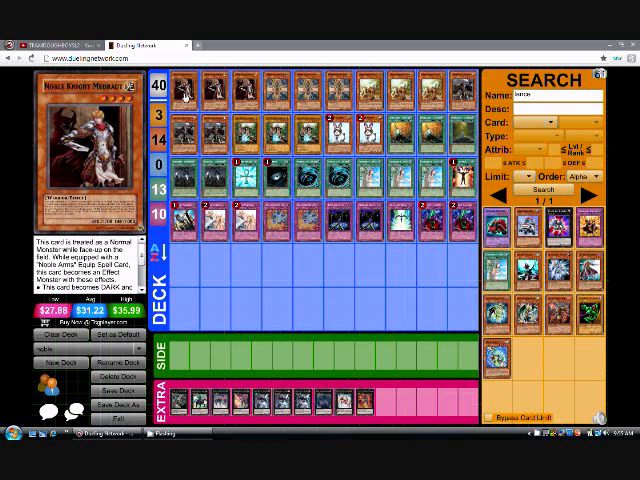
{"action": "mouse_move", "coordinate": [184, 98]}
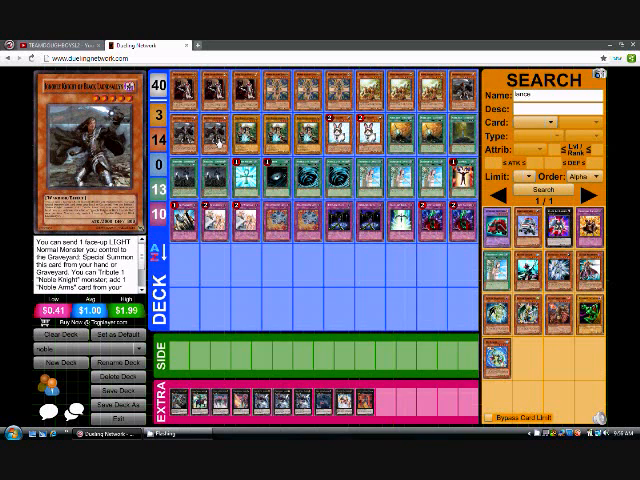
{"action": "mouse_move", "coordinate": [216, 143]}
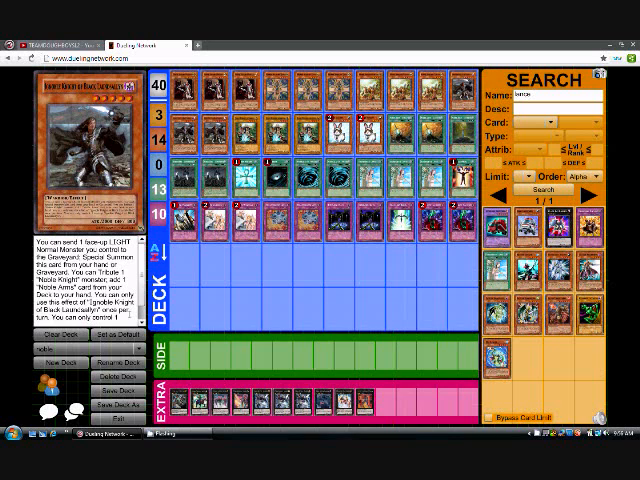
{"action": "scroll", "scroll_direction": "down", "scroll_amount": 3}
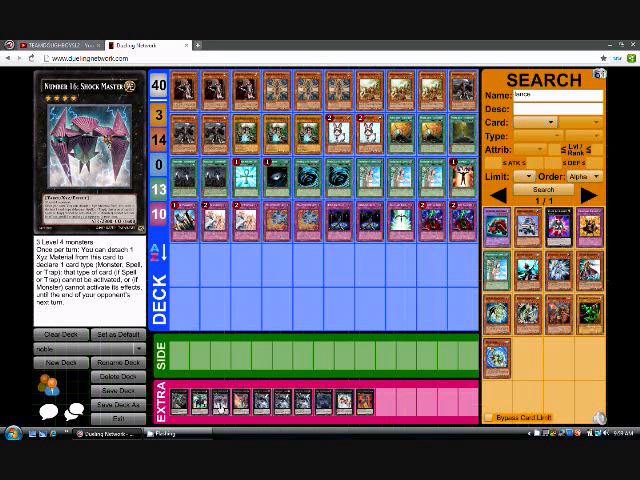
{"action": "mouse_move", "coordinate": [221, 410]}
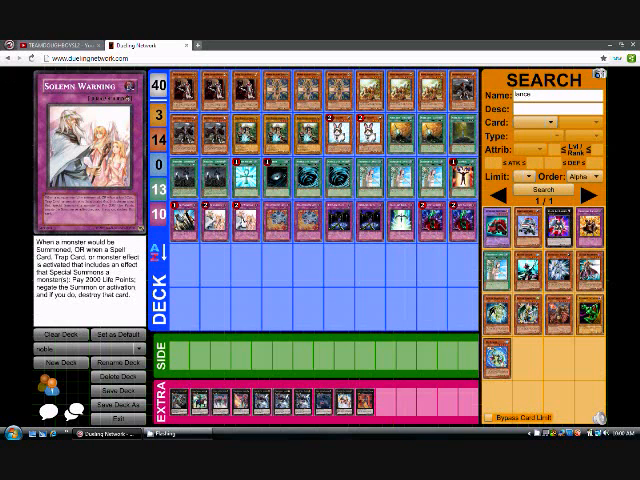
{"action": "mouse_move", "coordinate": [313, 108]}
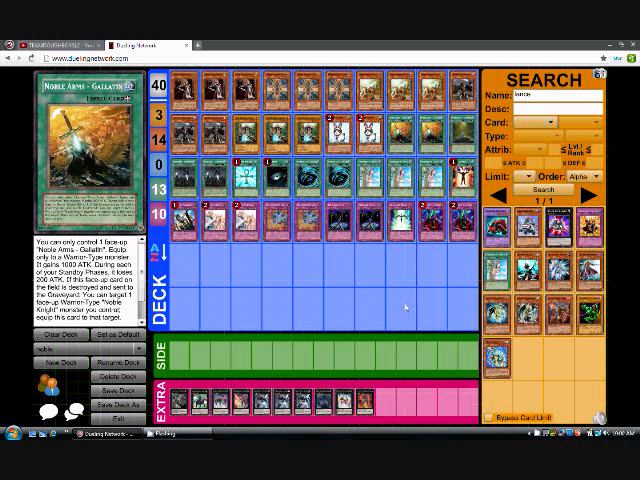
{"action": "mouse_move", "coordinate": [404, 312]}
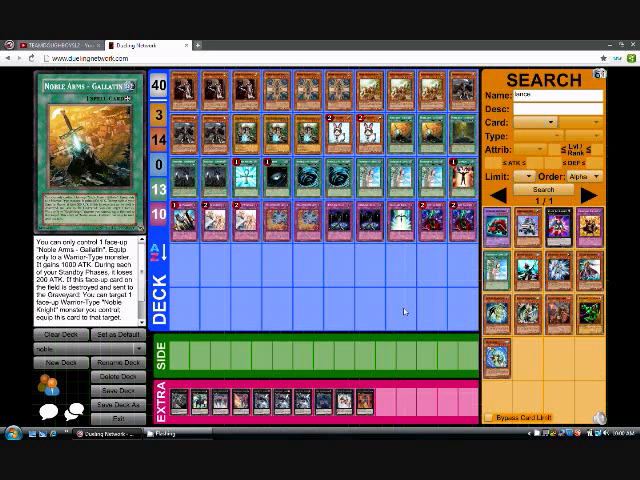